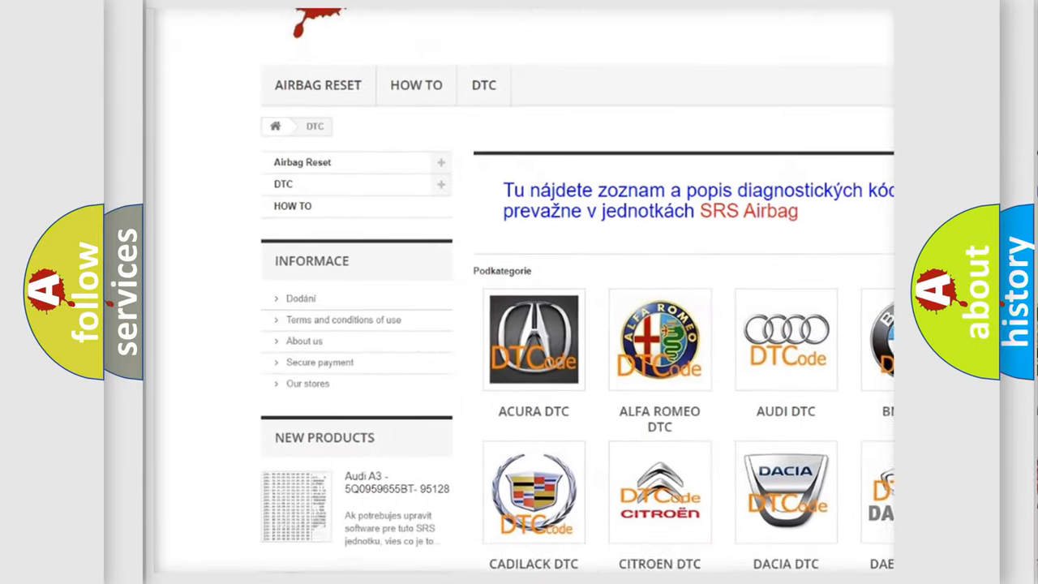
pyautogui.scroll(-3)
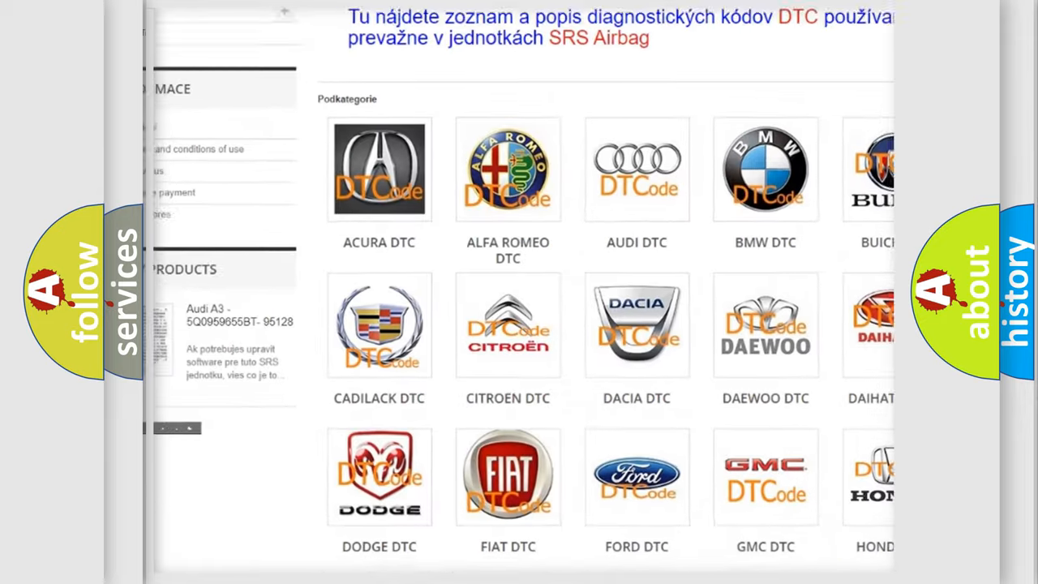
pyautogui.scroll(-3)
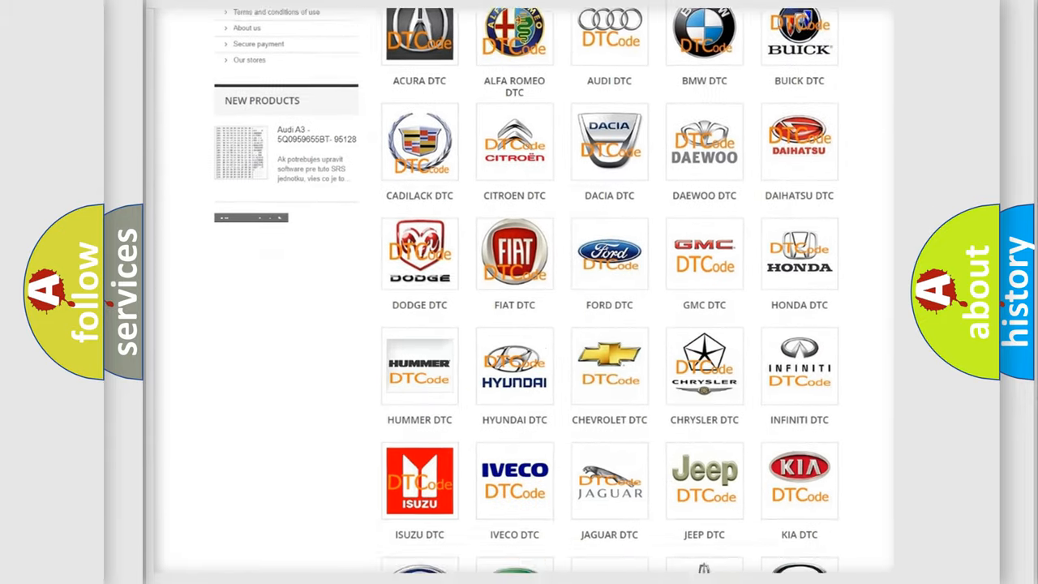
pyautogui.scroll(-3)
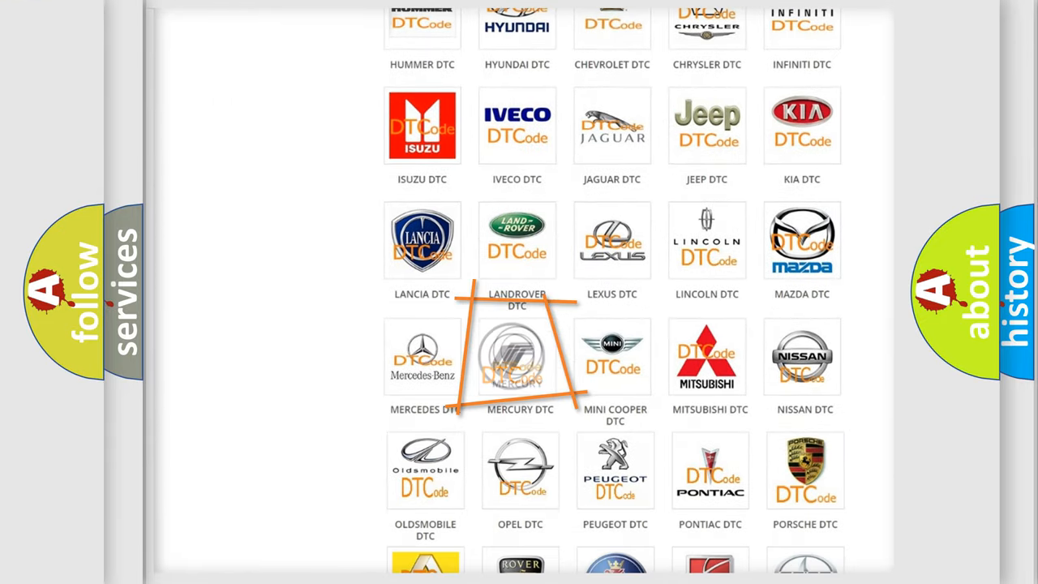